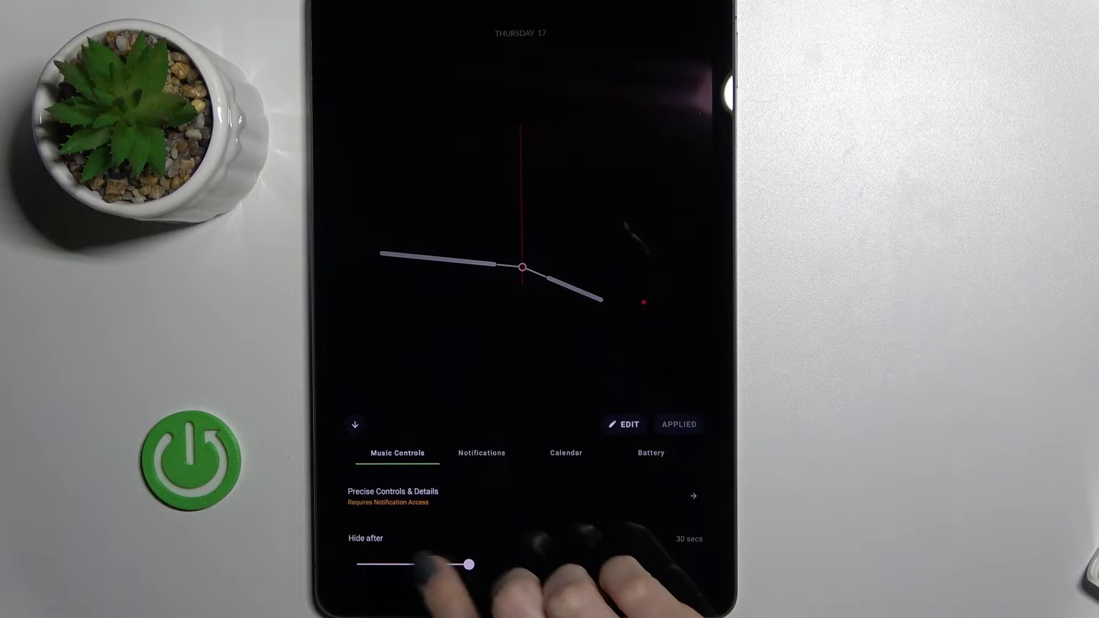
Step: Scroll the preview and switch to the incoming-notifications settings
{"action": "left_click_drag", "start_coordinate": [468, 564], "coordinate": [358, 565]}
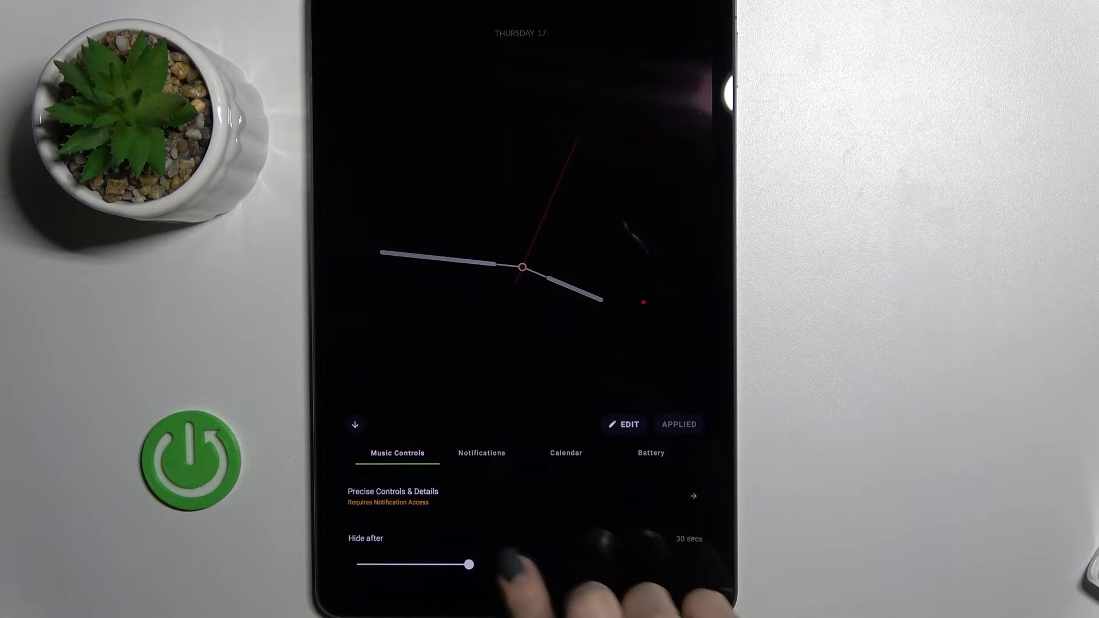
{"action": "left_click", "coordinate": [480, 454]}
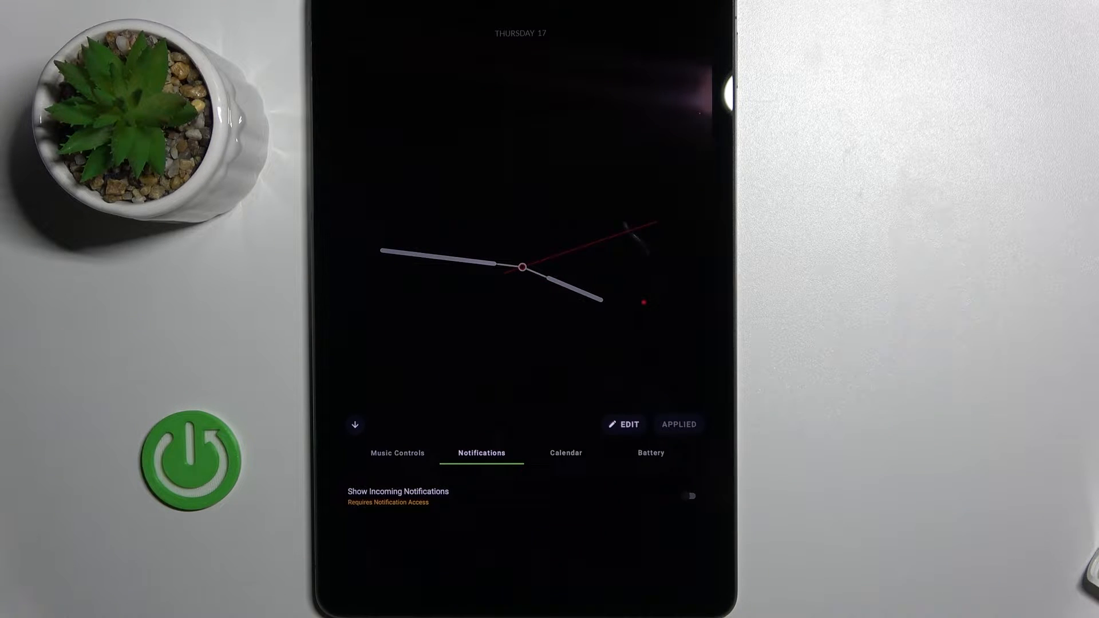
Step: Move through the Calendar tab to the Battery settings and view the Show Status options
{"action": "left_click", "coordinate": [566, 453]}
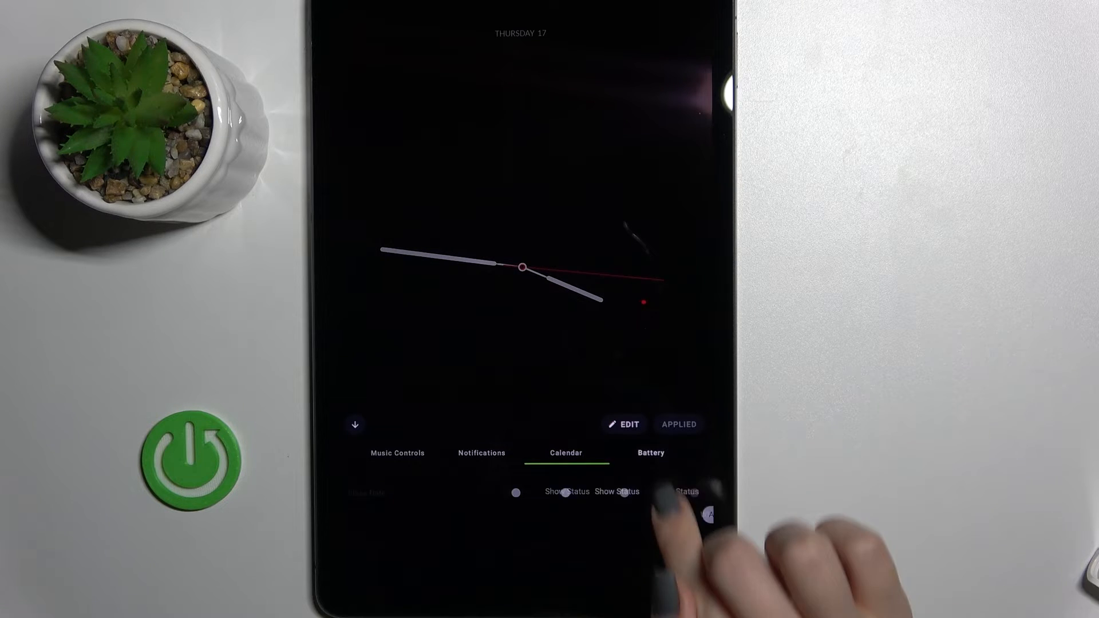
{"action": "left_click", "coordinate": [650, 454]}
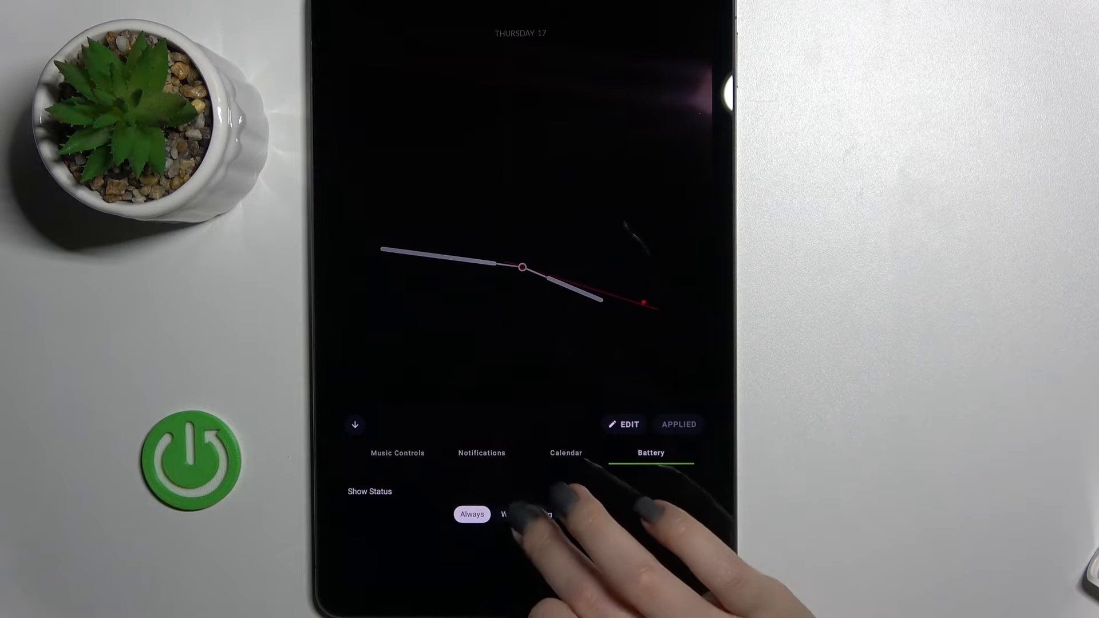
{"action": "left_click", "coordinate": [526, 514]}
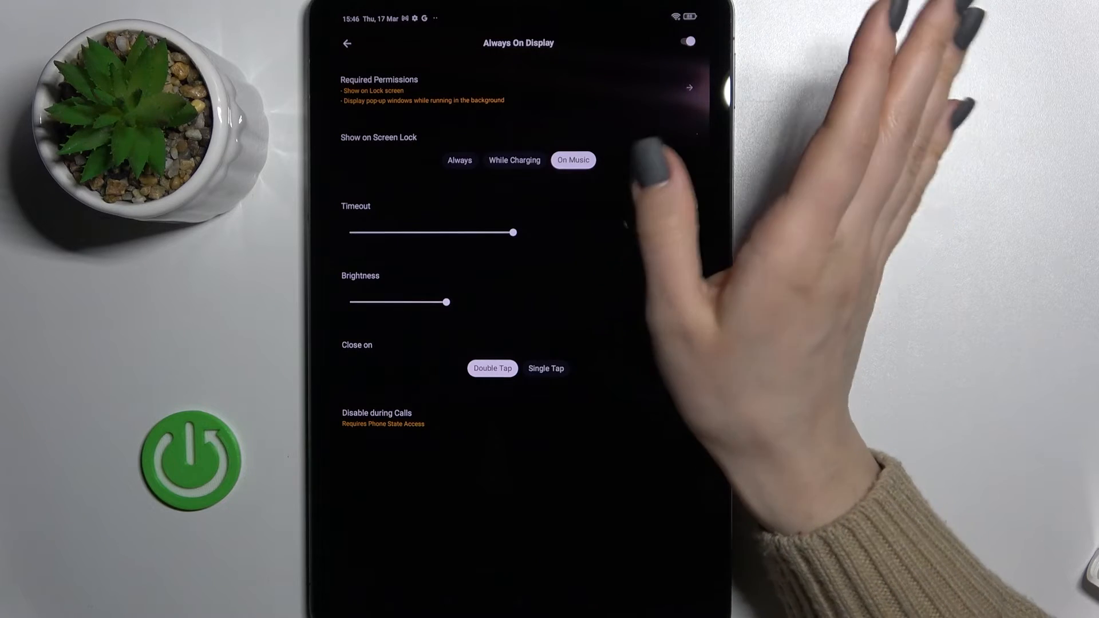
Step: Show the display always on the lock screen, raise brightness to 100% and close on single tap
{"action": "left_click", "coordinate": [460, 159]}
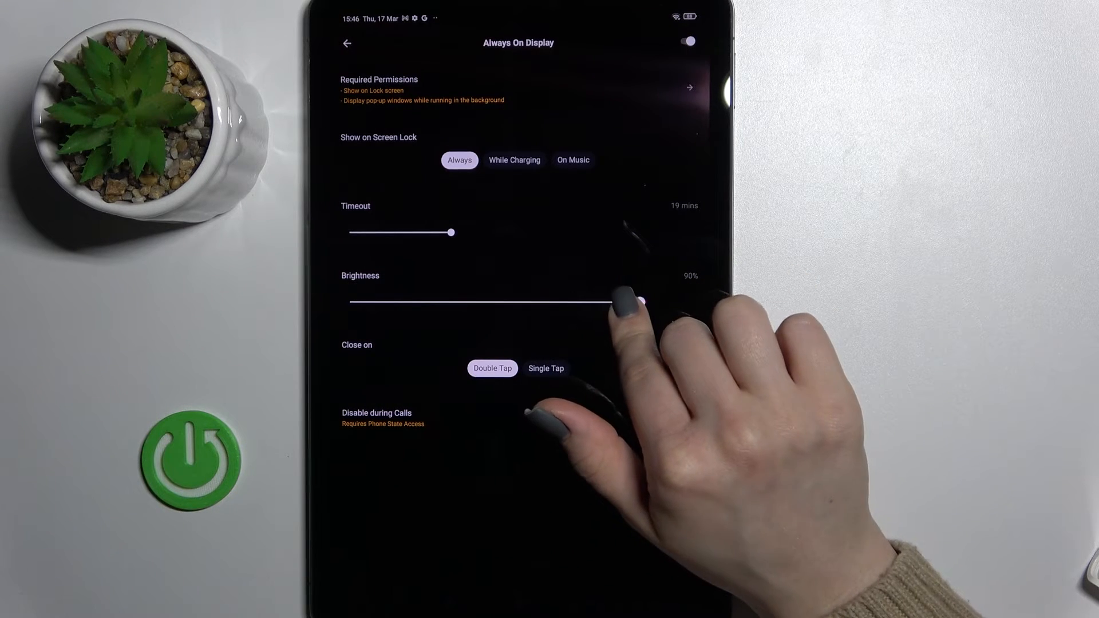
{"action": "left_click_drag", "start_coordinate": [617, 301], "coordinate": [691, 301]}
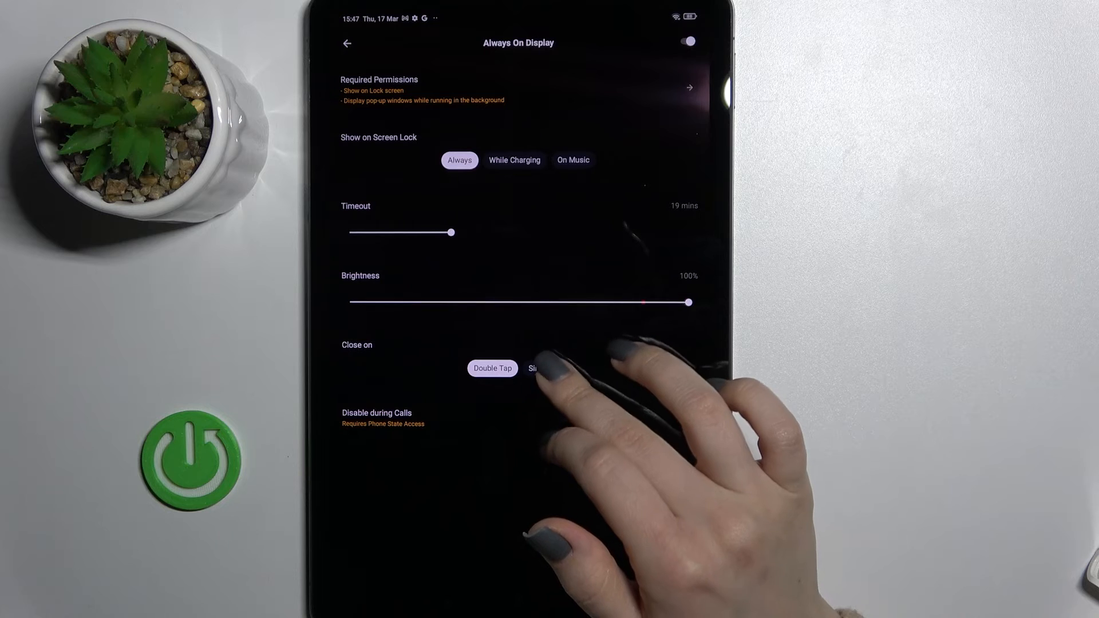
{"action": "left_click", "coordinate": [545, 368]}
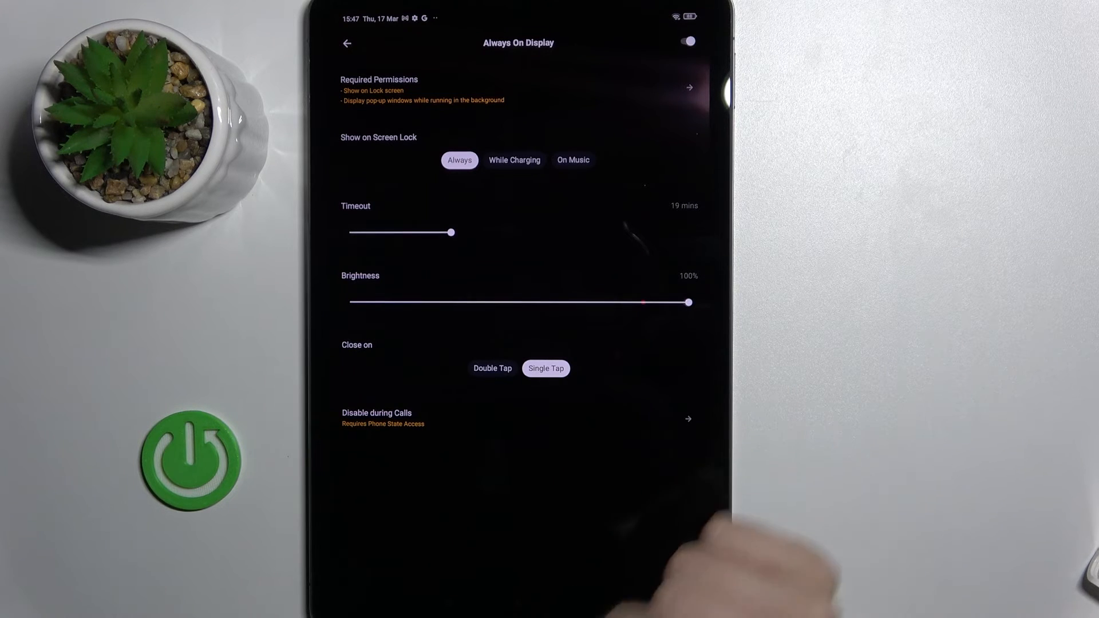